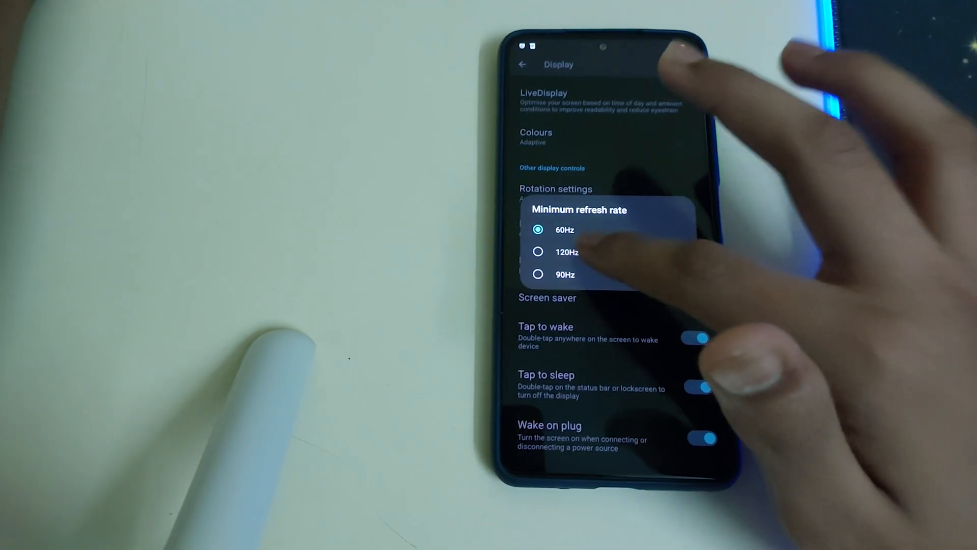
# Step: Choose 120Hz as the minimum refresh rate in the Display settings dialog
pyautogui.click(564, 251)
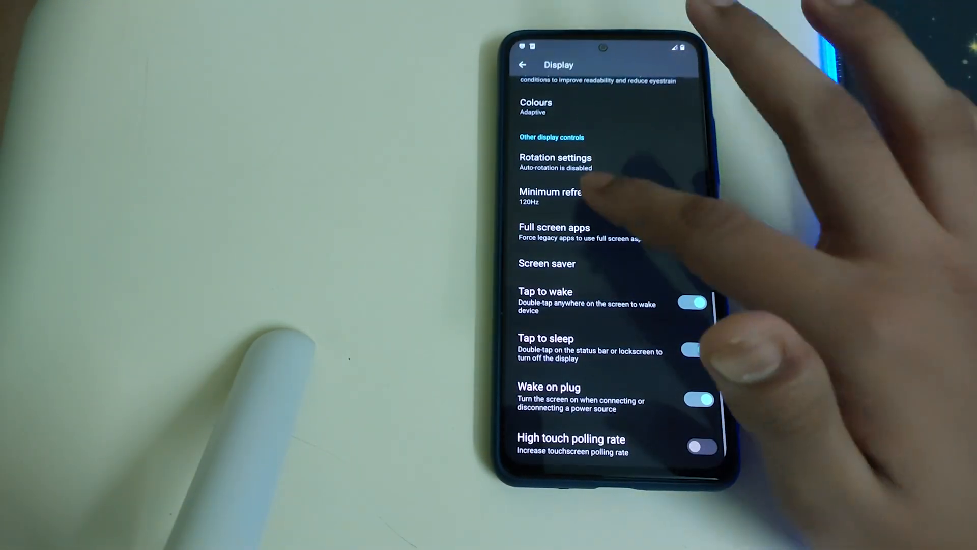